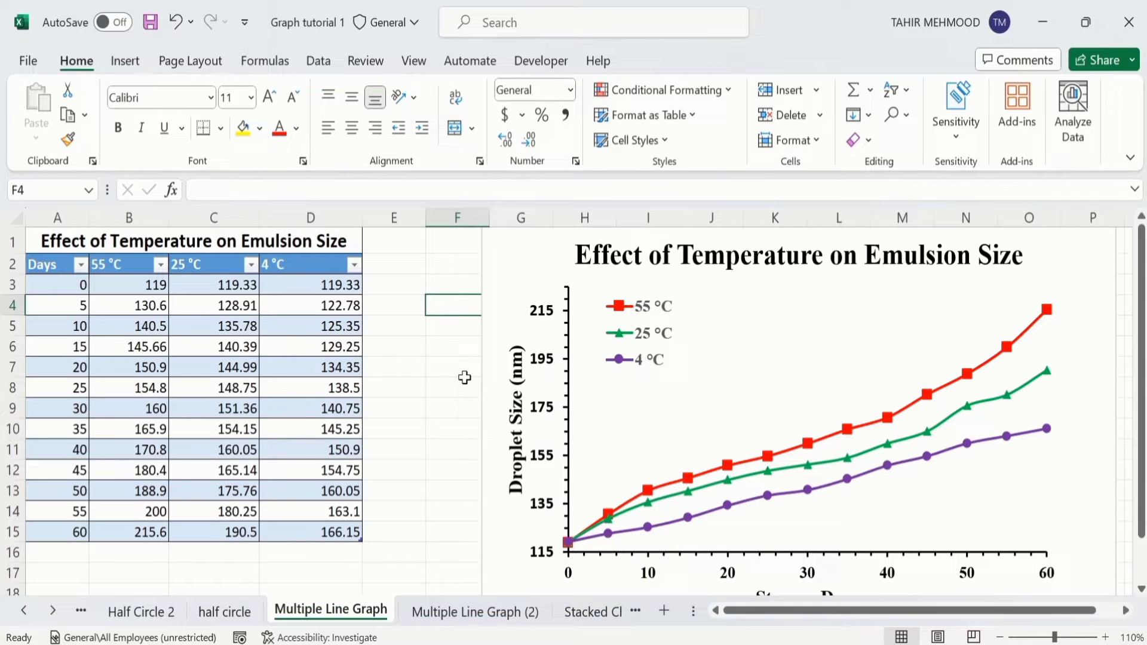
mouse_move(555, 330)
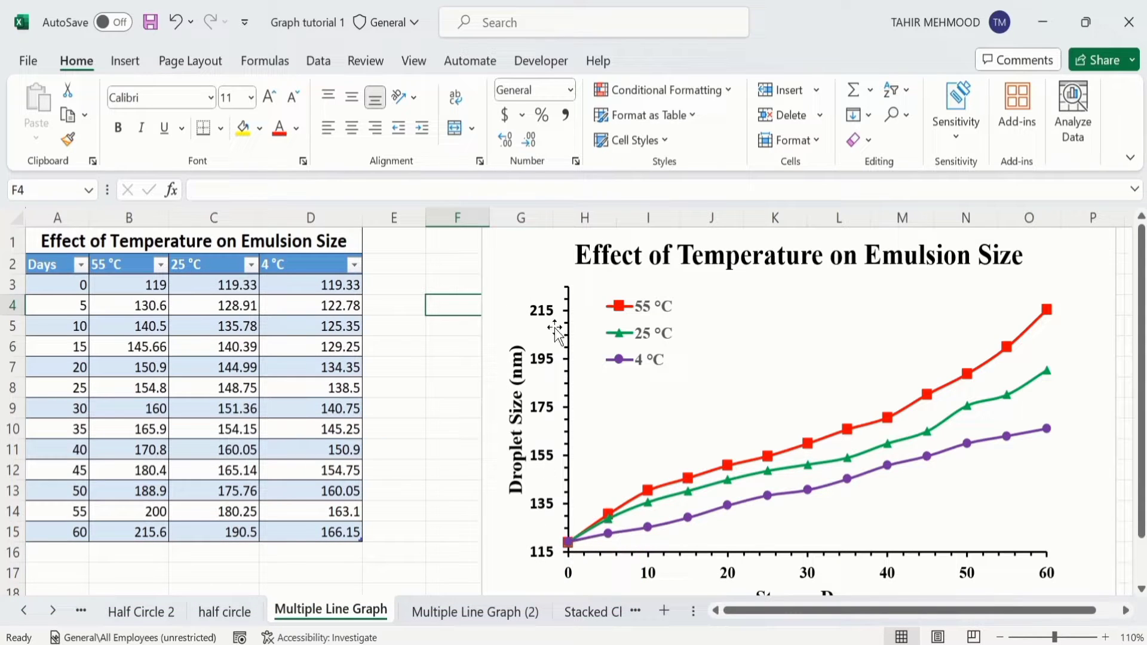
mouse_move(565, 424)
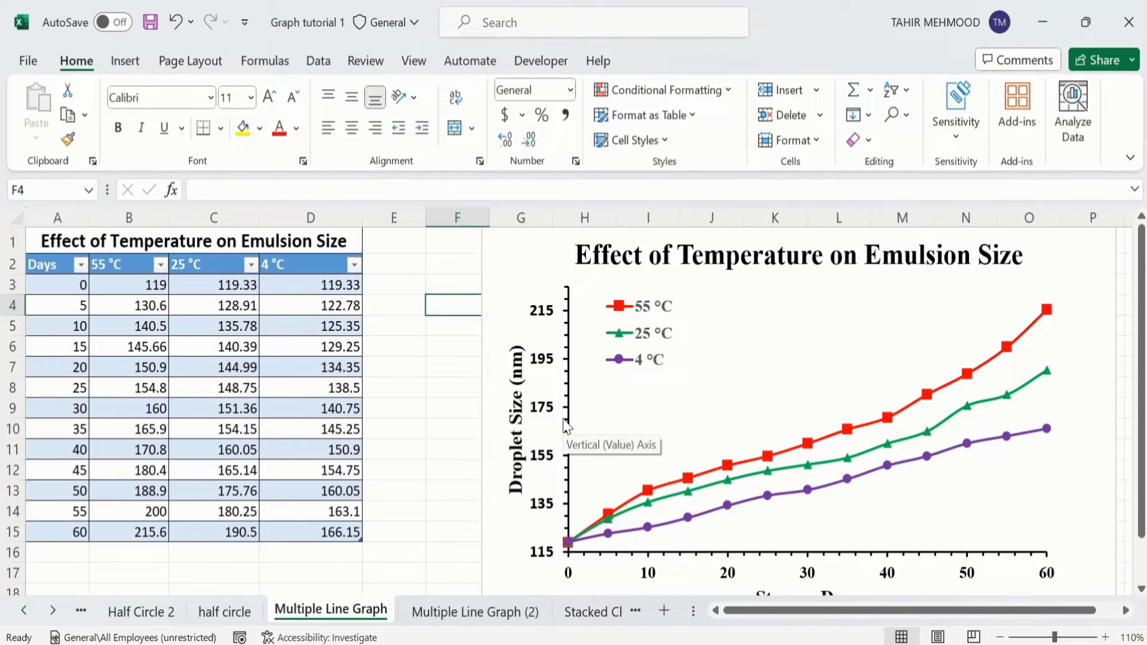
Step: On the Multiple Line Graph (2) sheet, insert a blank Line with Markers chart from an empty cell
left_click(476, 611)
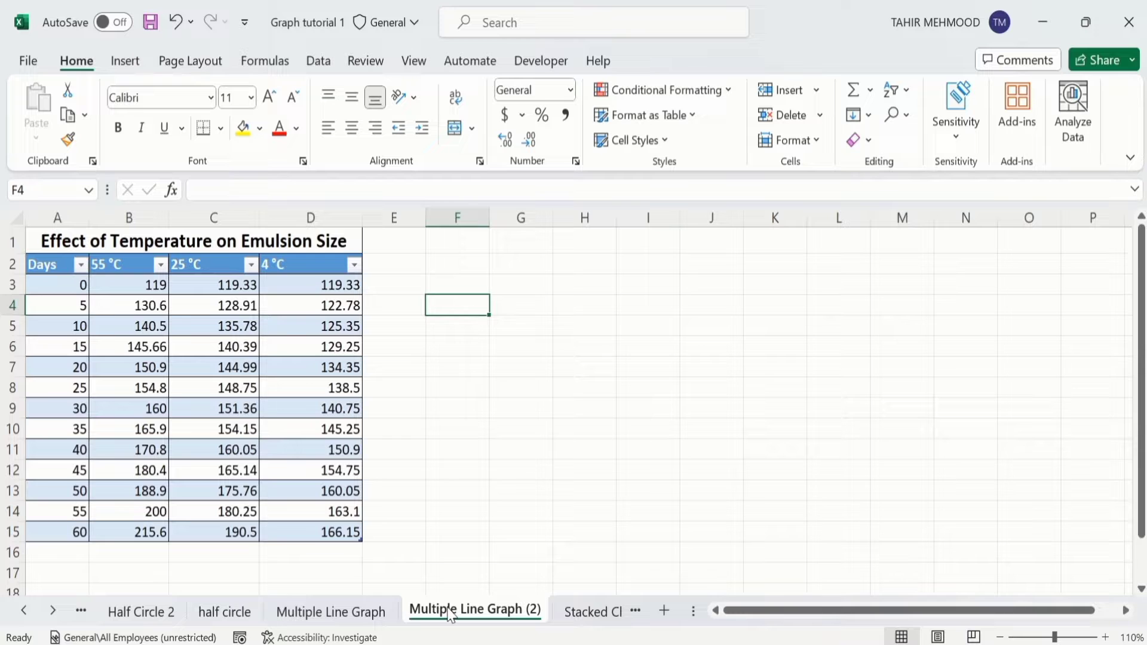
left_click(585, 388)
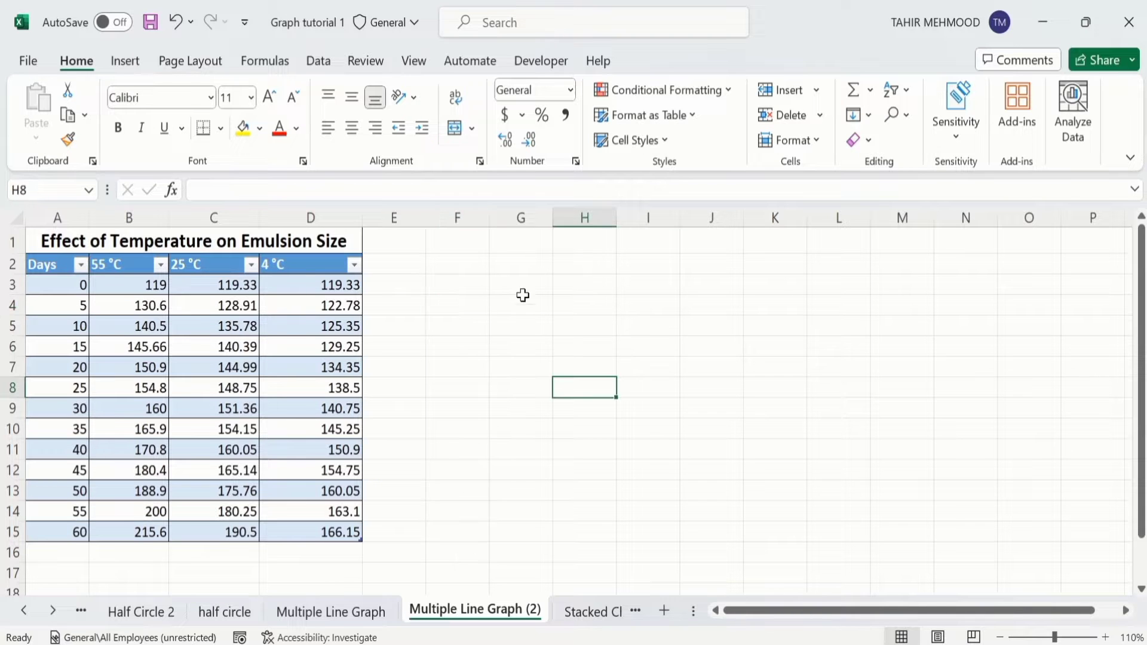
left_click(522, 285)
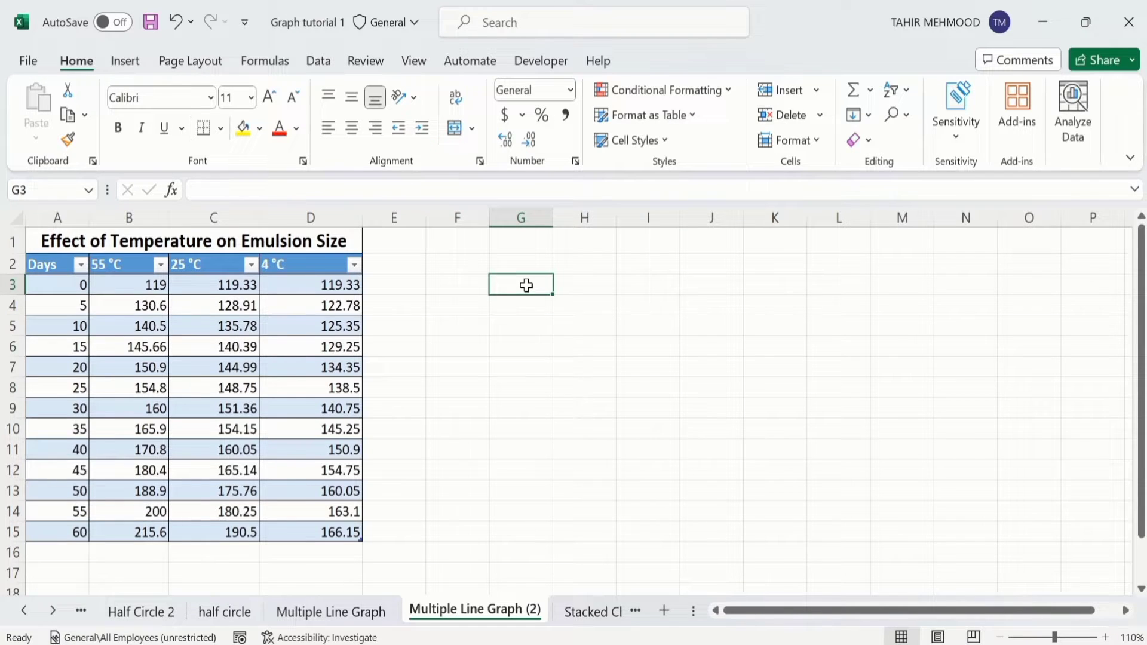
left_click(125, 61)
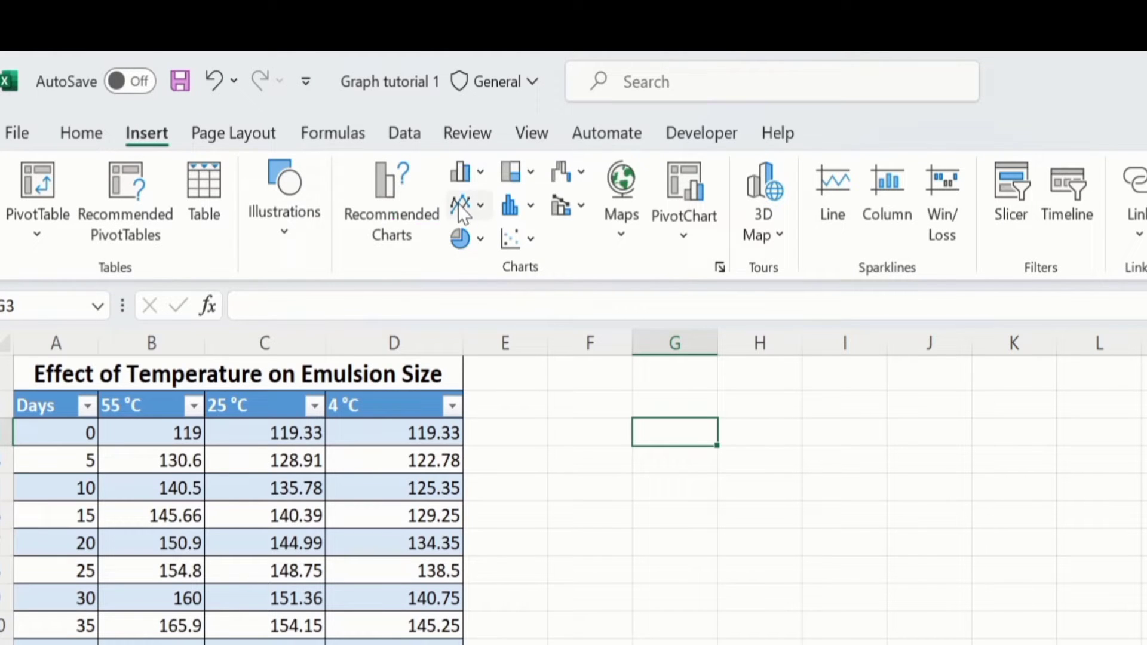
mouse_move(459, 205)
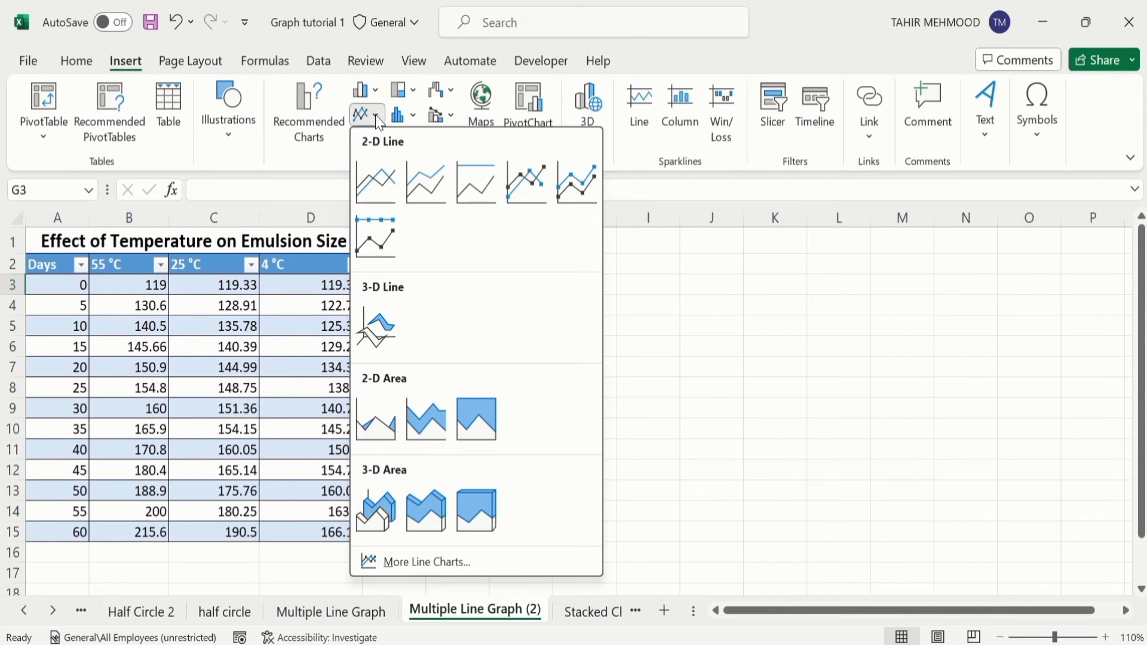
mouse_move(375, 180)
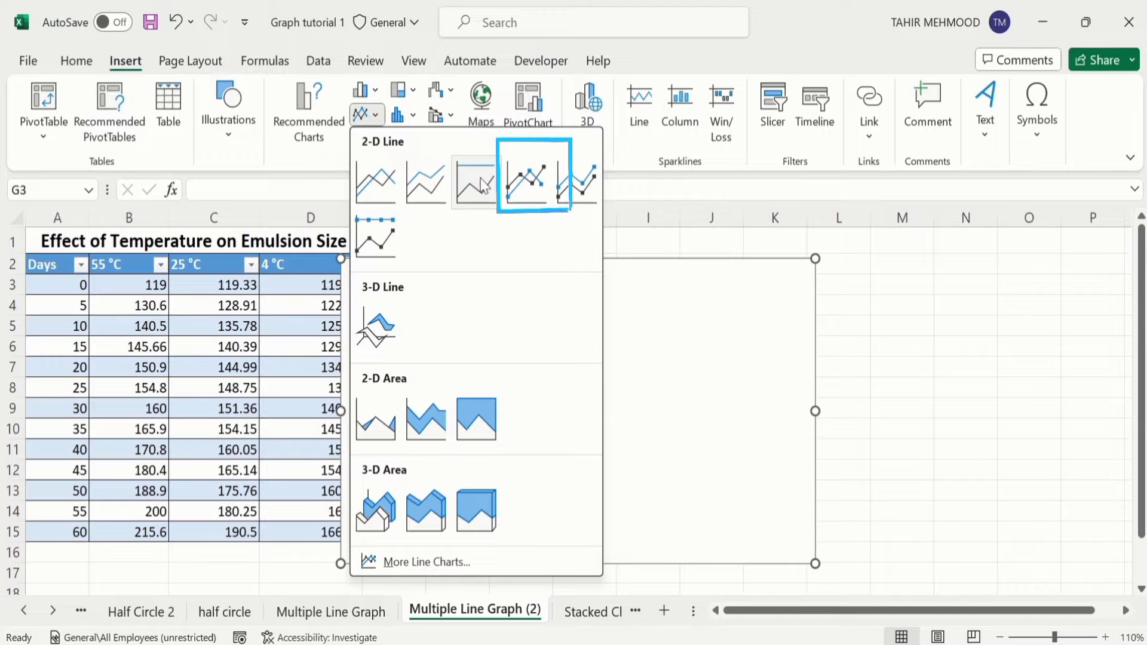
mouse_move(524, 183)
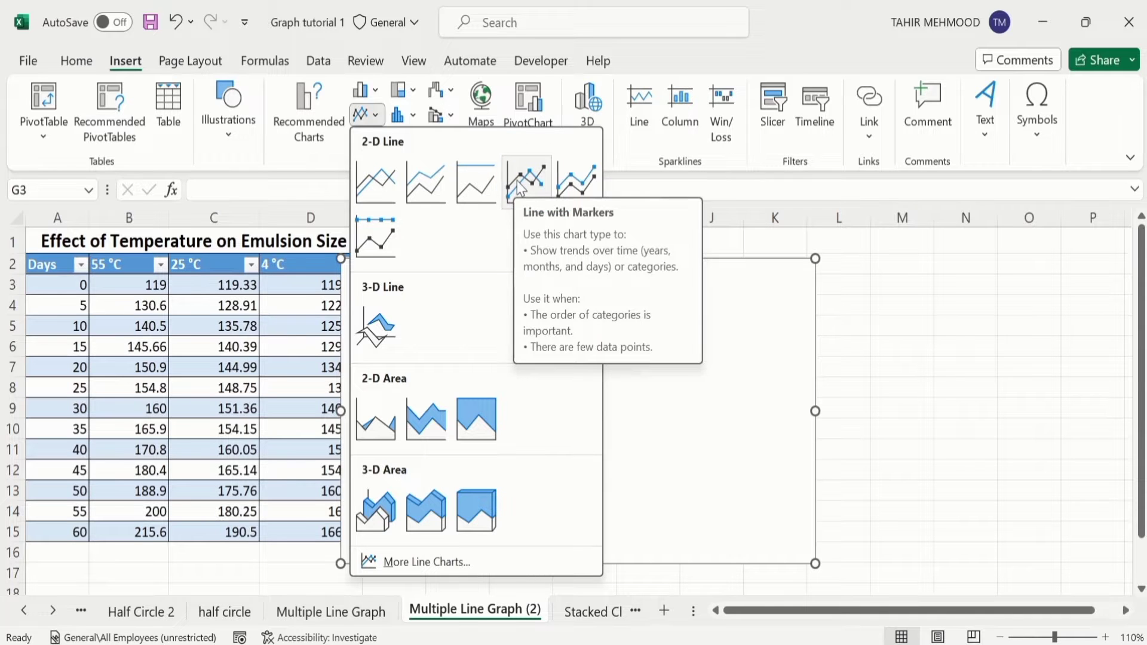
left_click(526, 181)
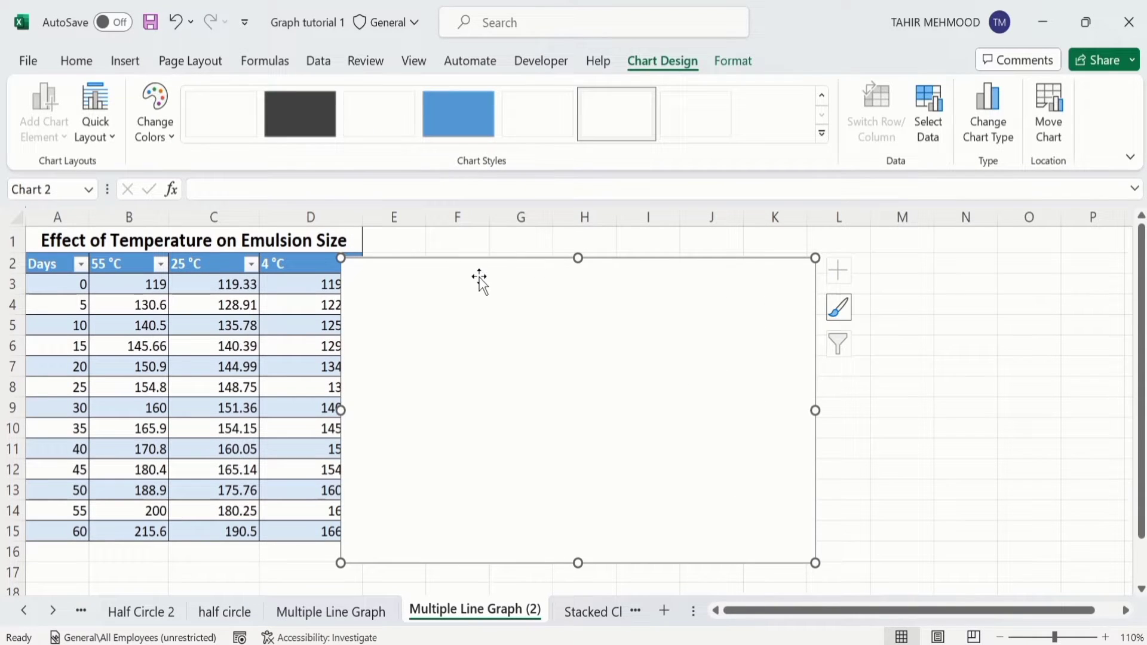
mouse_move(461, 277)
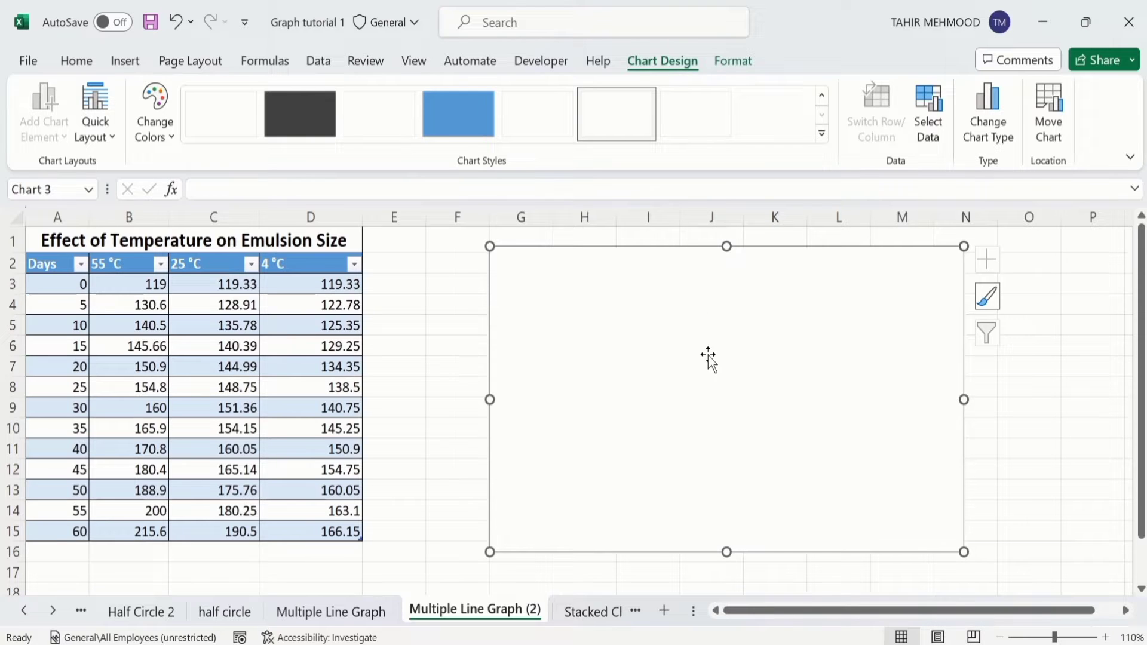
Step: Open Select Data Source for the blank chart from its right-click menu
right_click(708, 358)
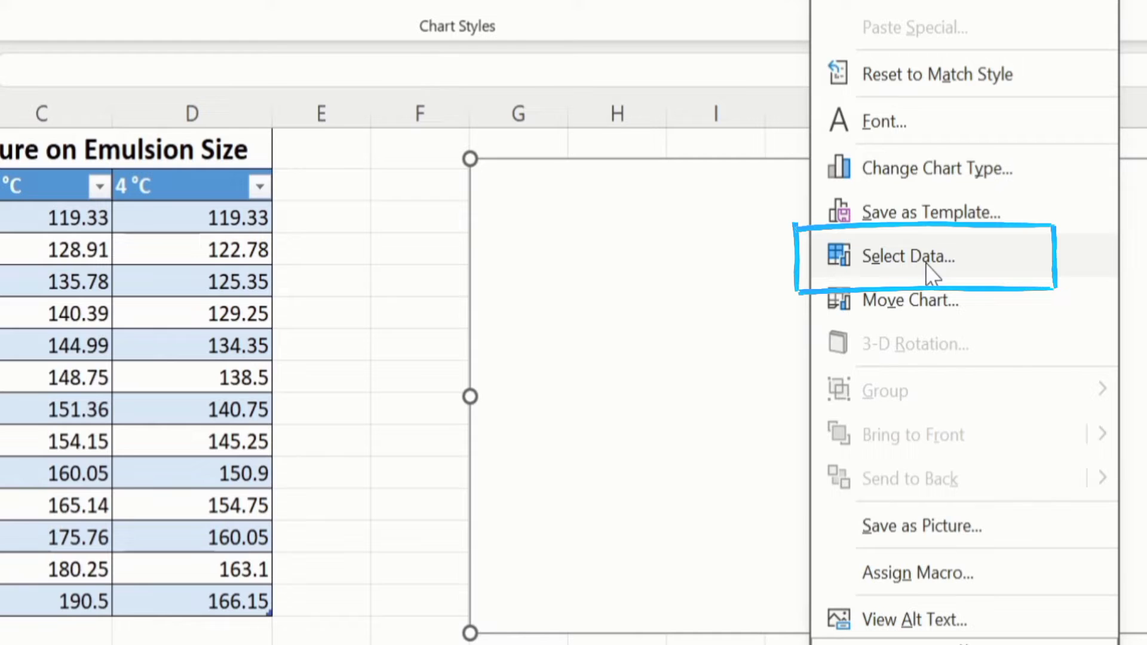
left_click(909, 257)
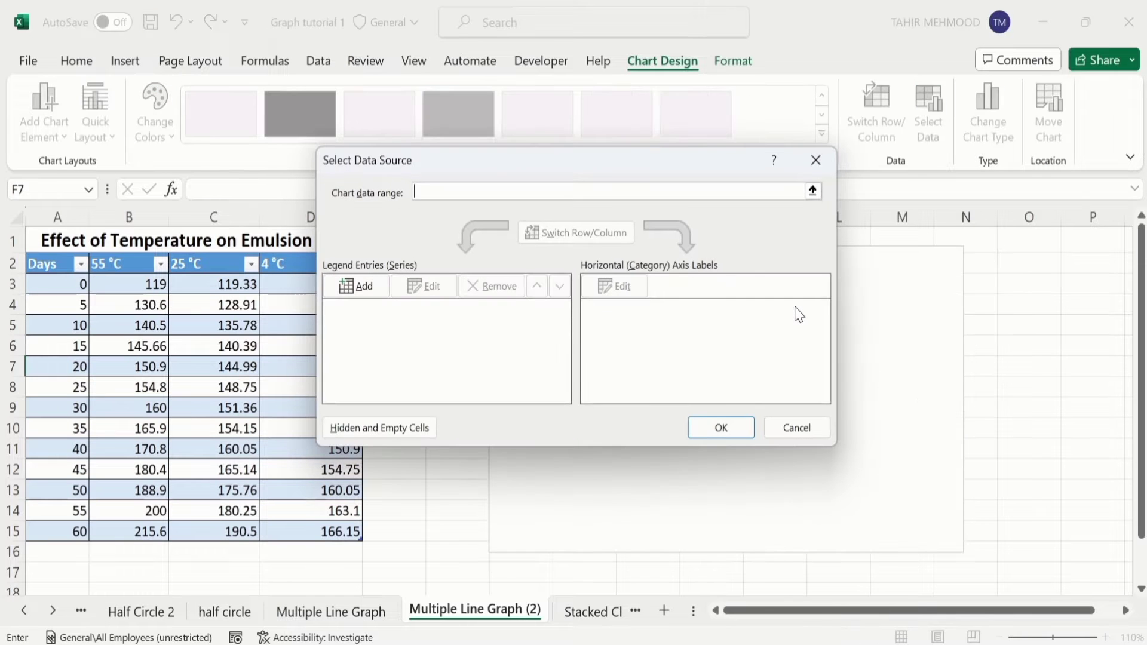
mouse_move(576, 164)
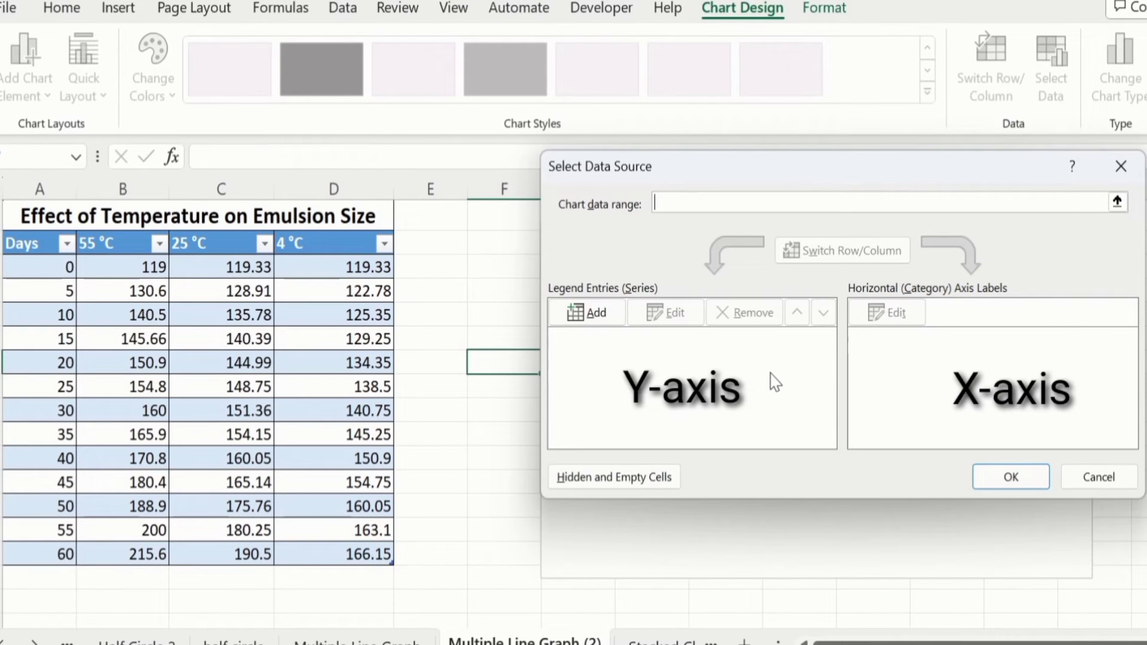
mouse_move(621, 256)
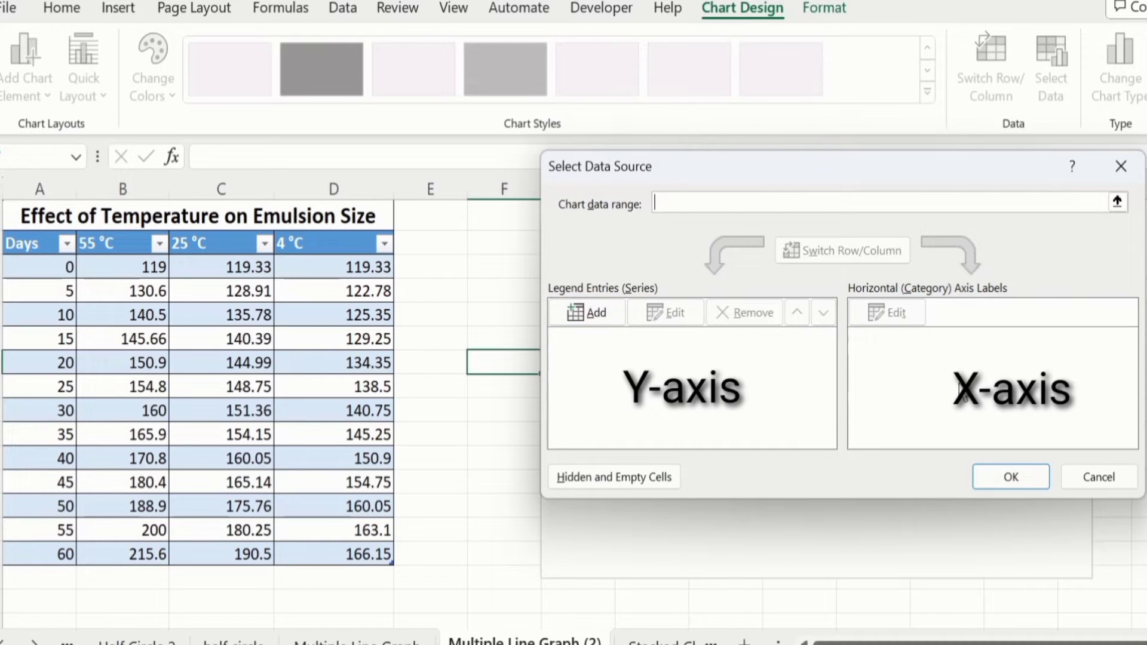
mouse_move(966, 377)
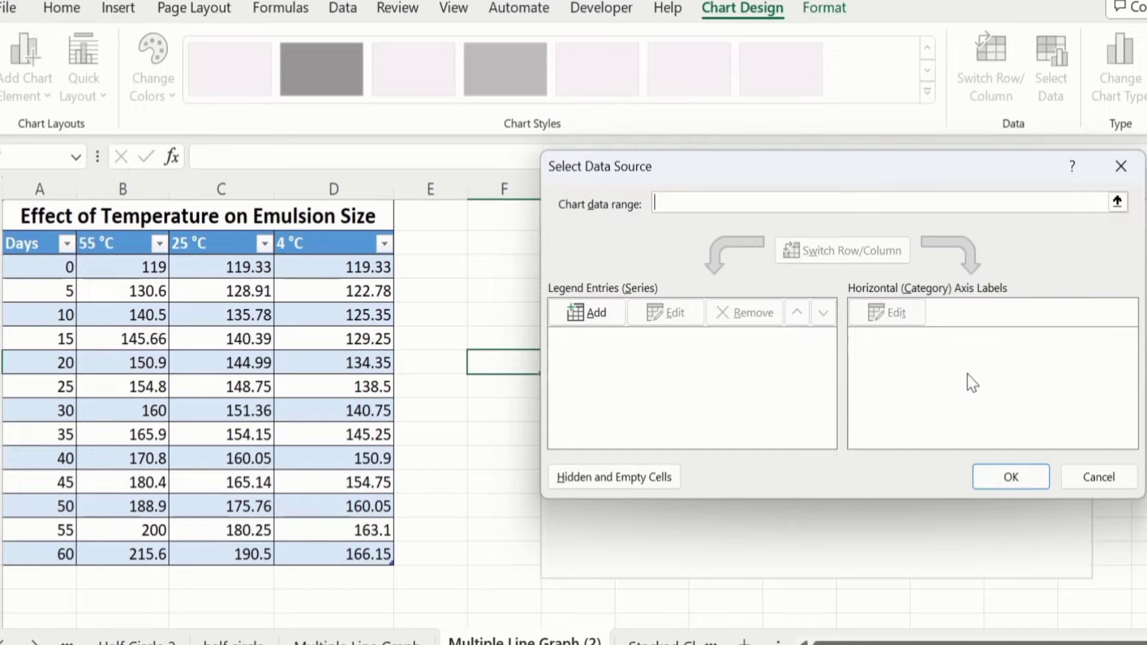
mouse_move(629, 364)
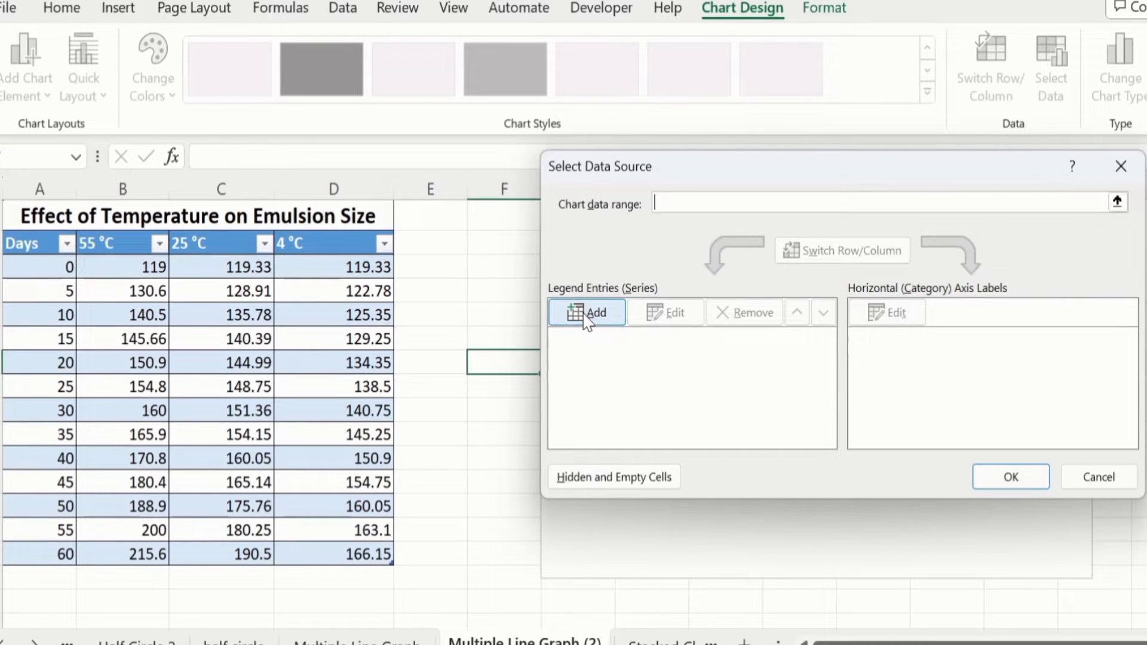
Step: Add a series named from B2 with values B3:B15 for the 55 °C column
left_click(587, 313)
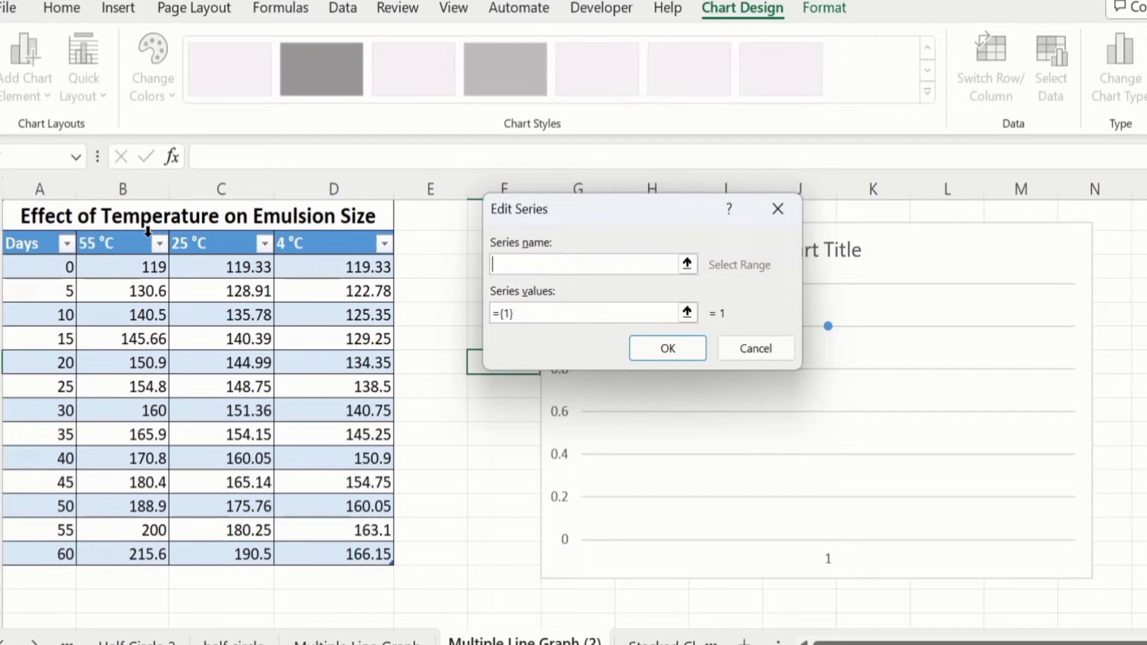
left_click(116, 243)
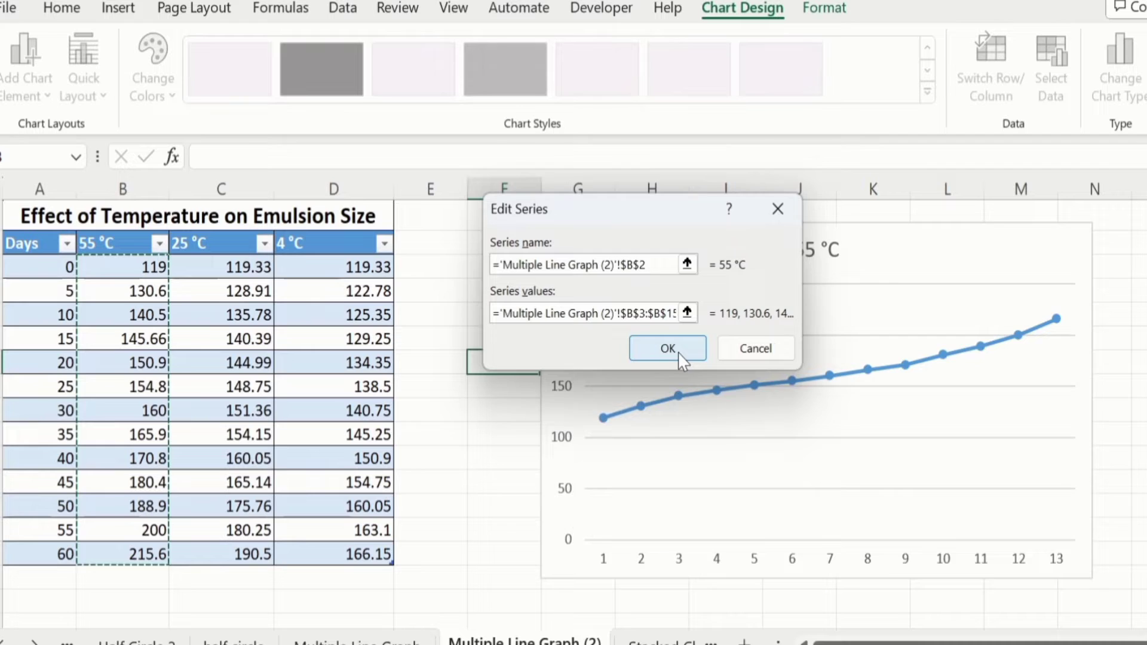
left_click(667, 347)
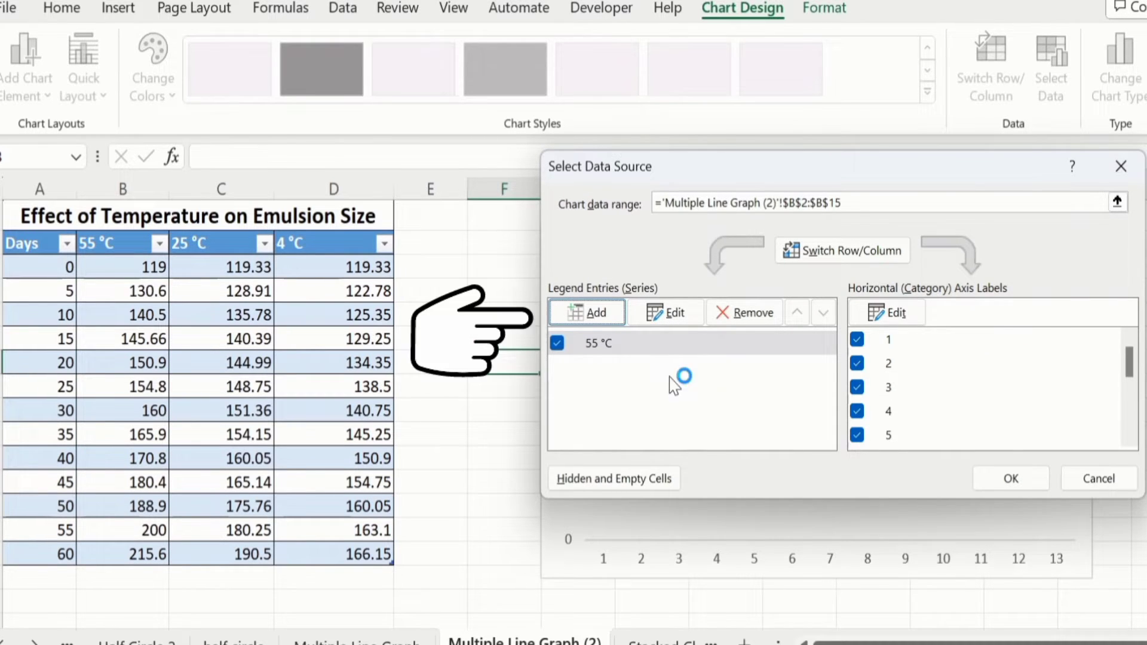
Step: Add a second series named C2 with values C3:C15 for the 25 °C column
left_click(587, 312)
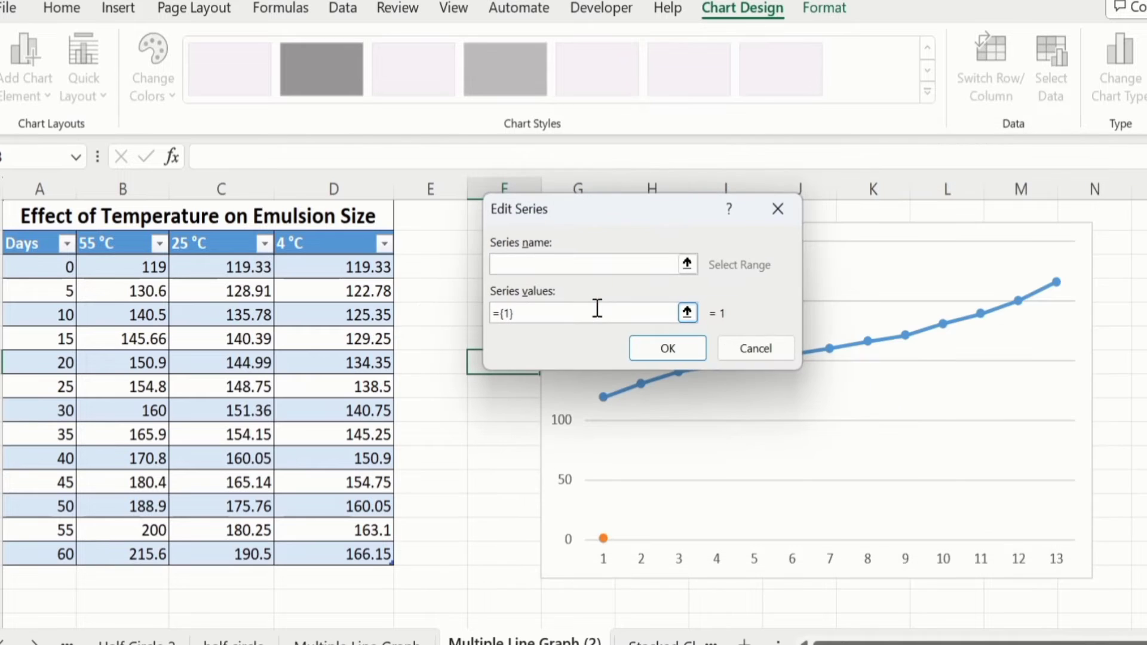
left_click(579, 264)
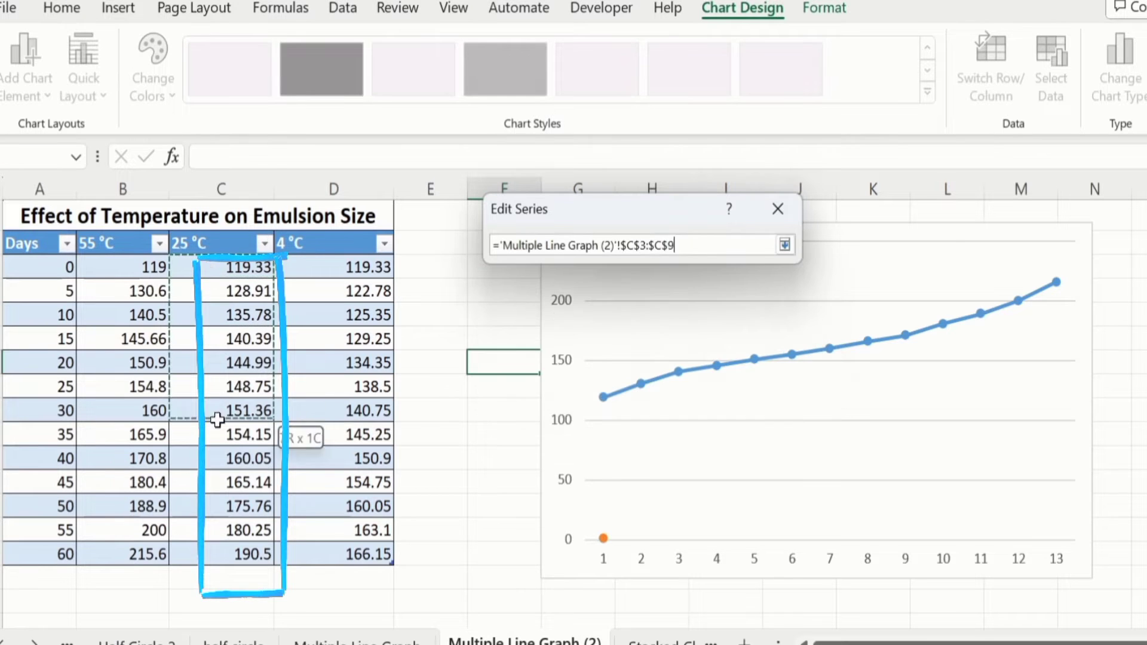
left_click(785, 244)
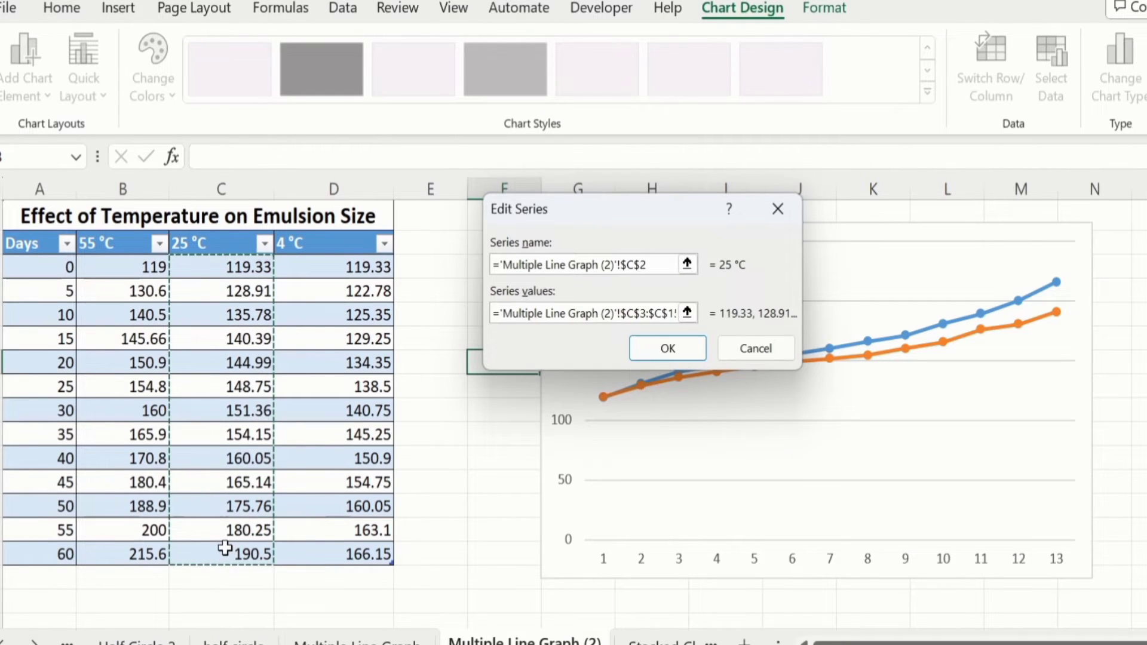
mouse_move(574, 432)
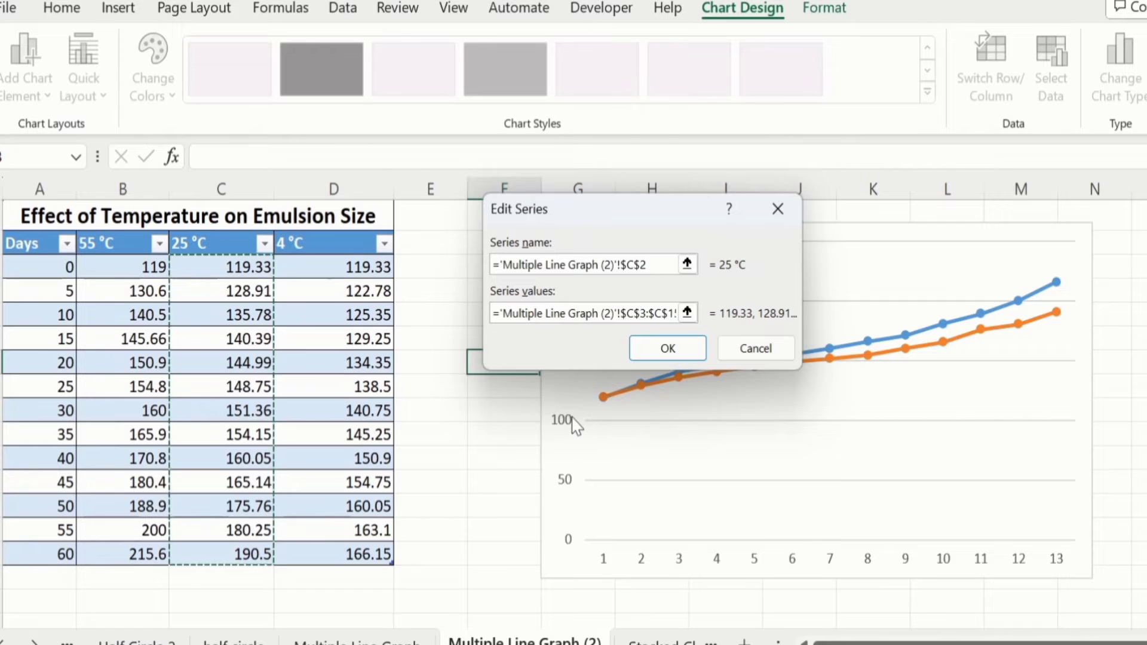
left_click(668, 348)
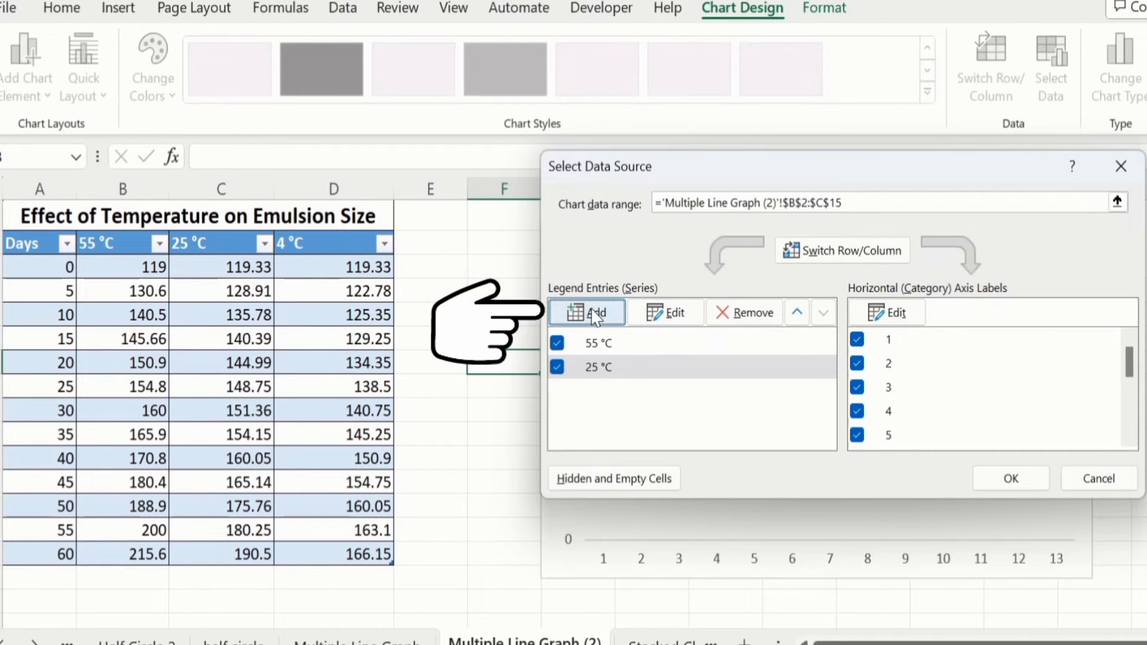
Step: Add a third series named D2 with values D3:D15 for the 4 °C column
left_click(587, 312)
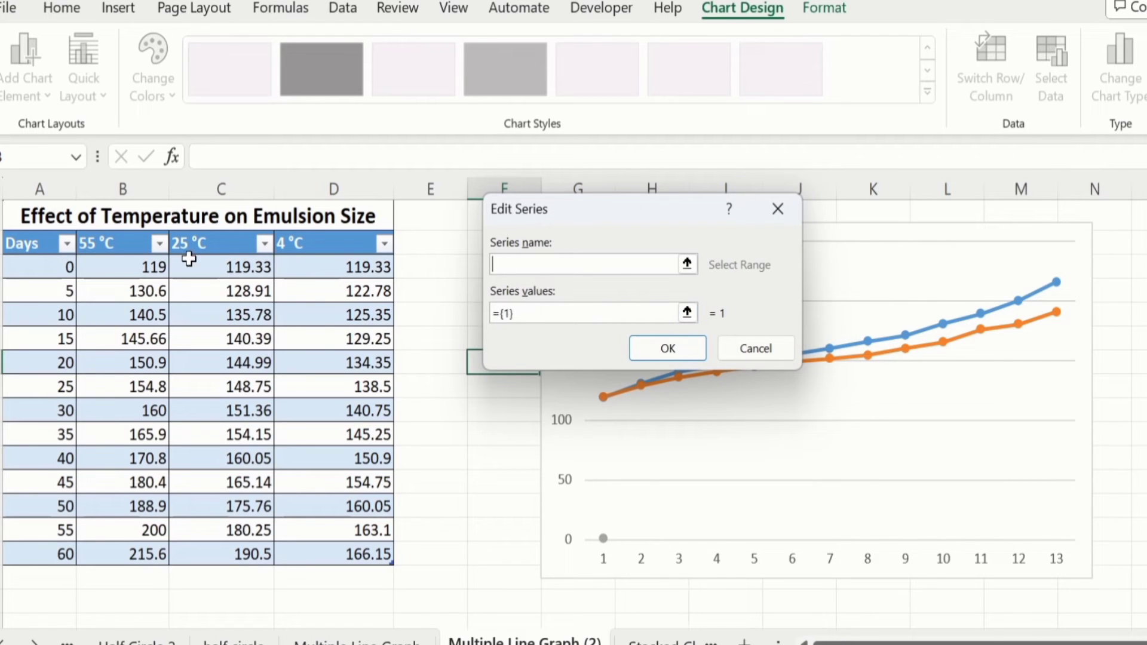
mouse_move(314, 244)
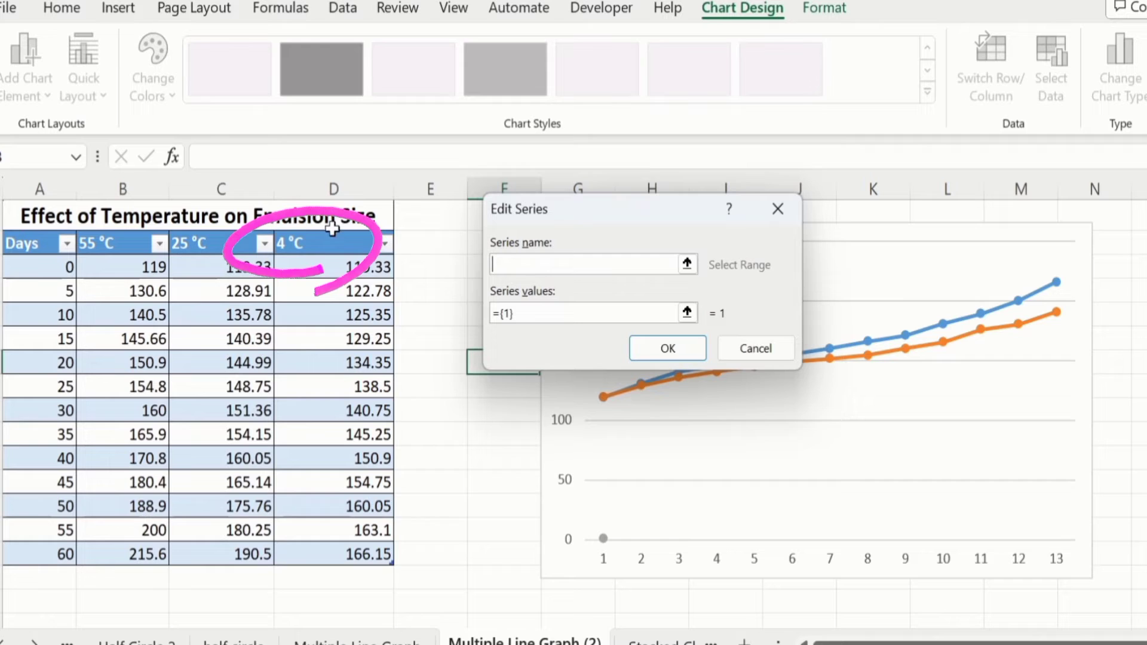
left_click(322, 243)
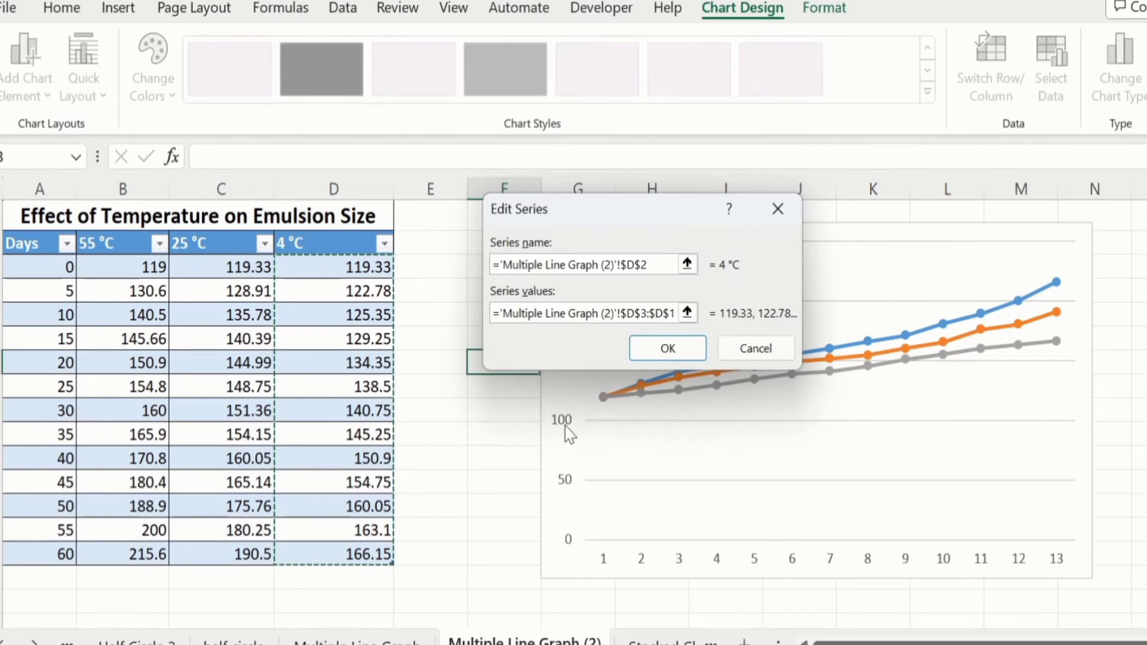
left_click(667, 348)
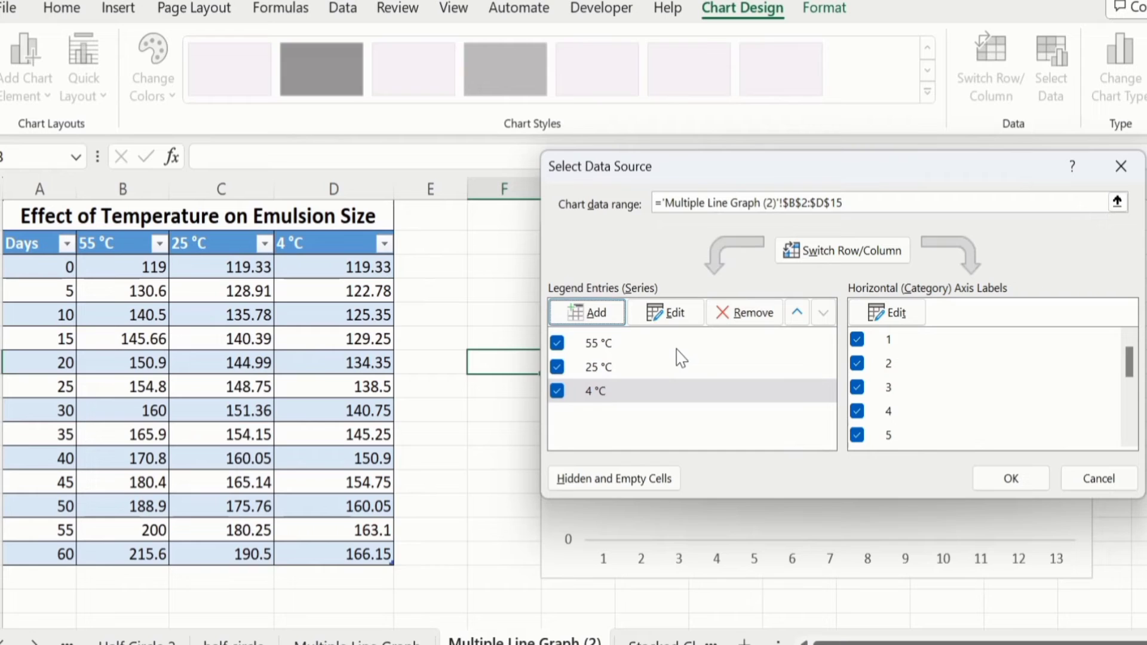
mouse_move(582, 375)
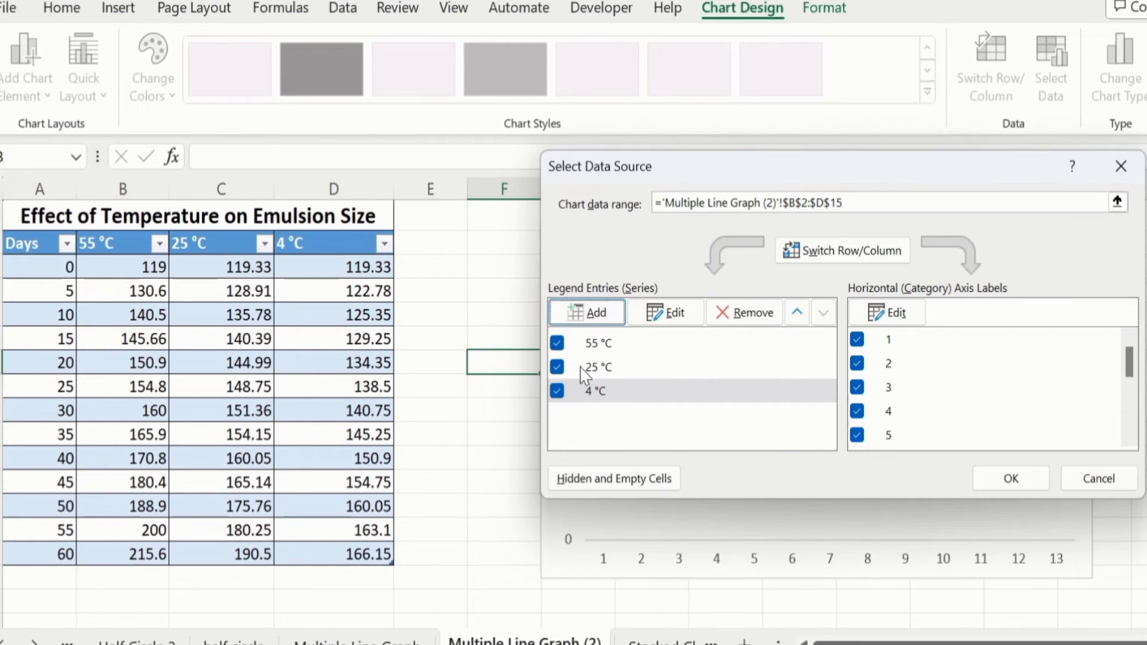
mouse_move(977, 365)
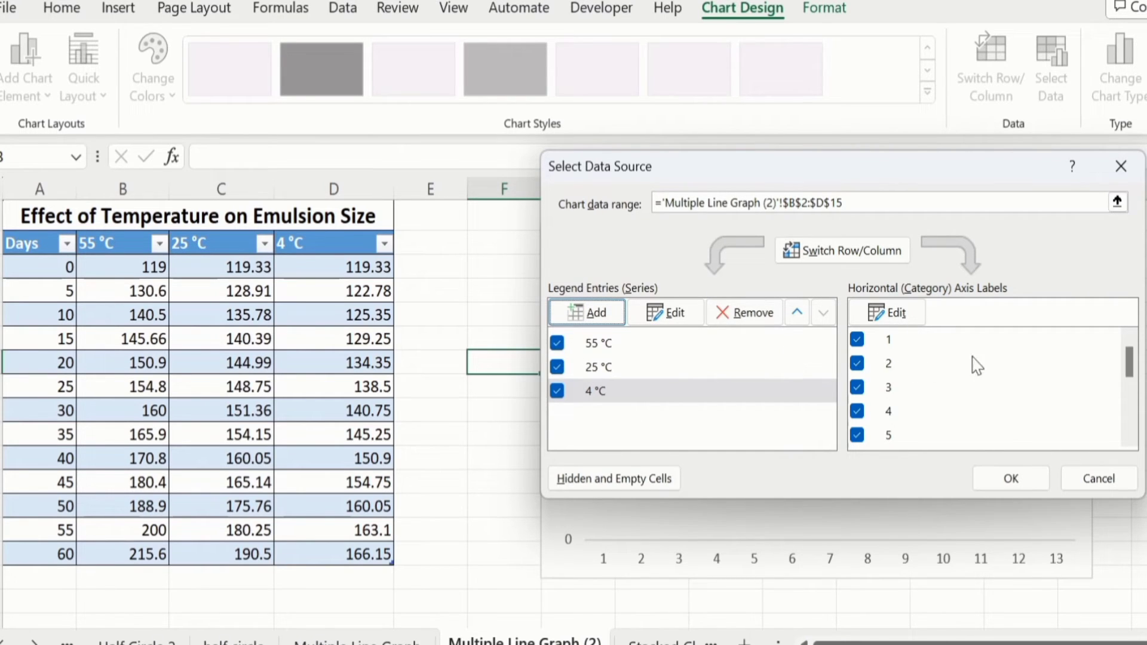
mouse_move(900, 379)
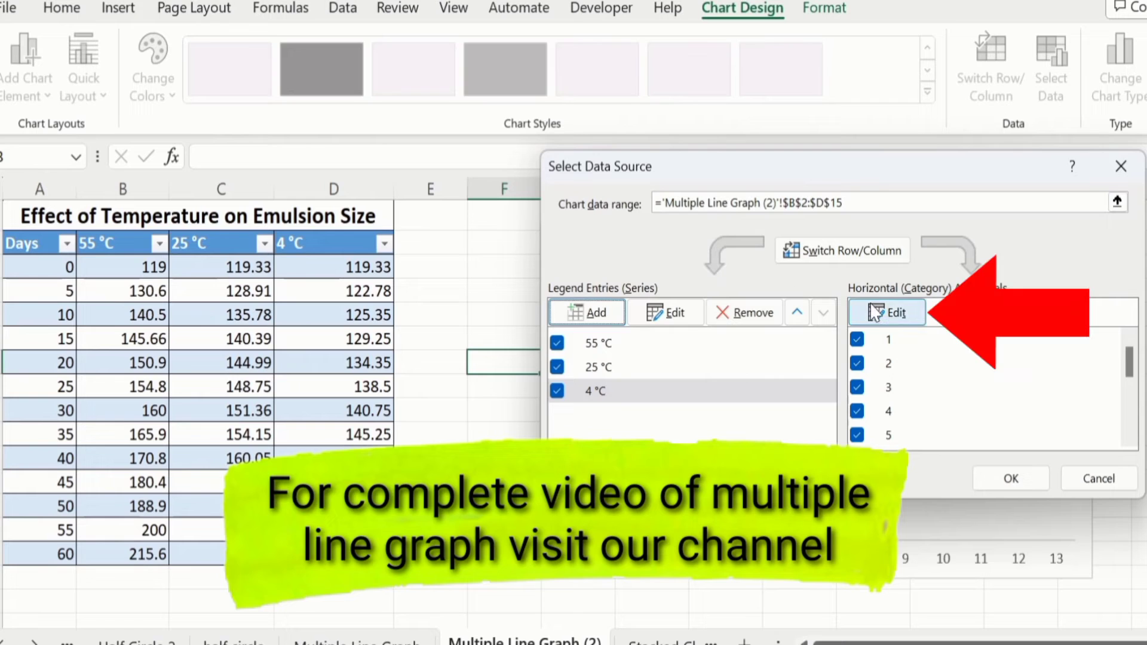
Step: Set the horizontal category axis labels to the Days range A3:A15
left_click(886, 312)
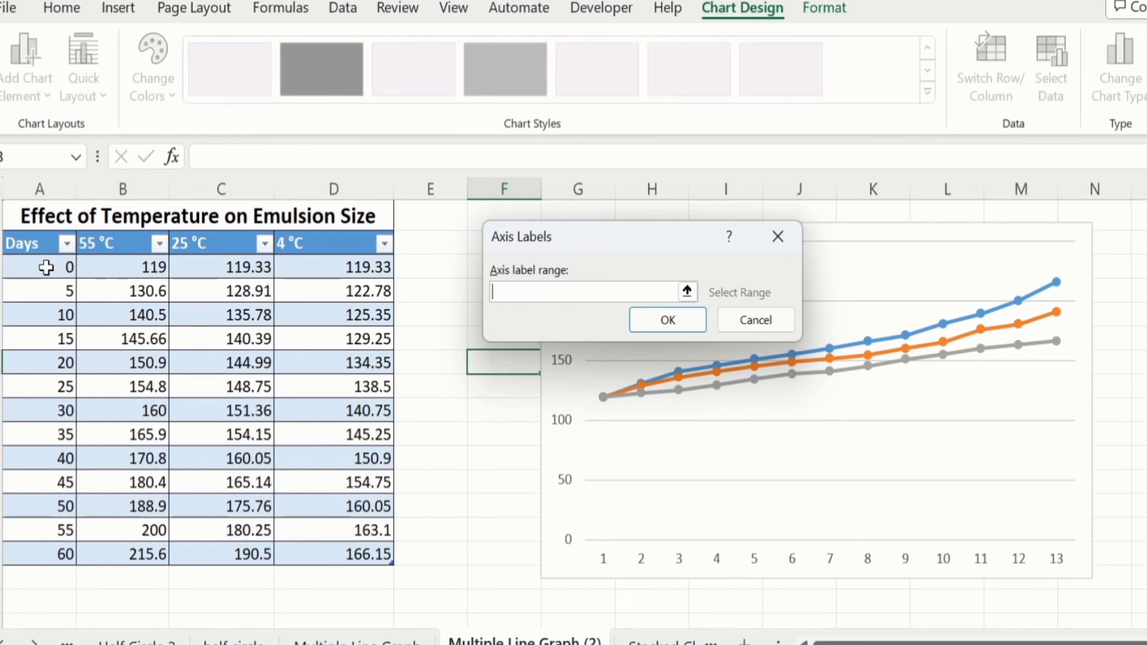
left_click_drag(40, 266, 51, 434)
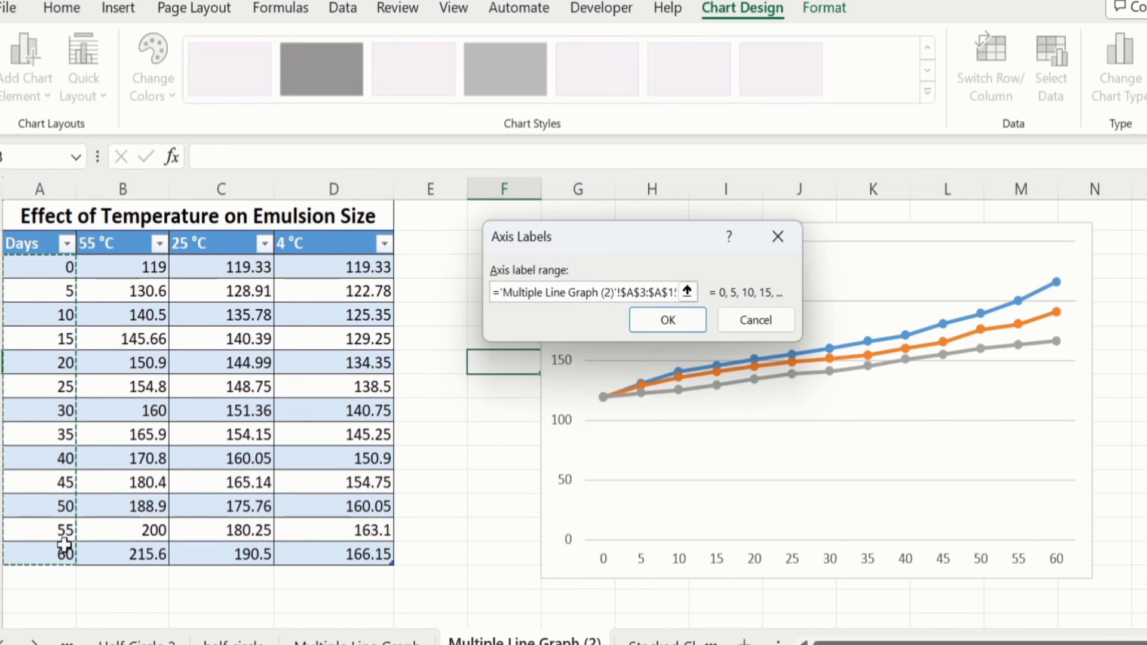
left_click(668, 320)
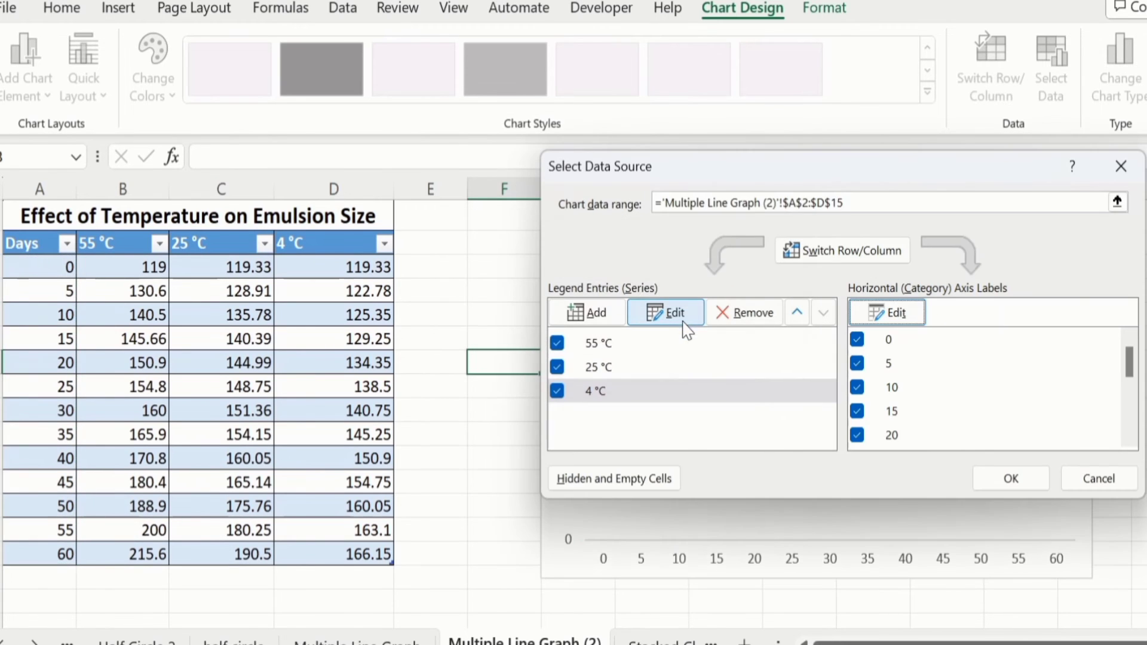
mouse_move(1010, 478)
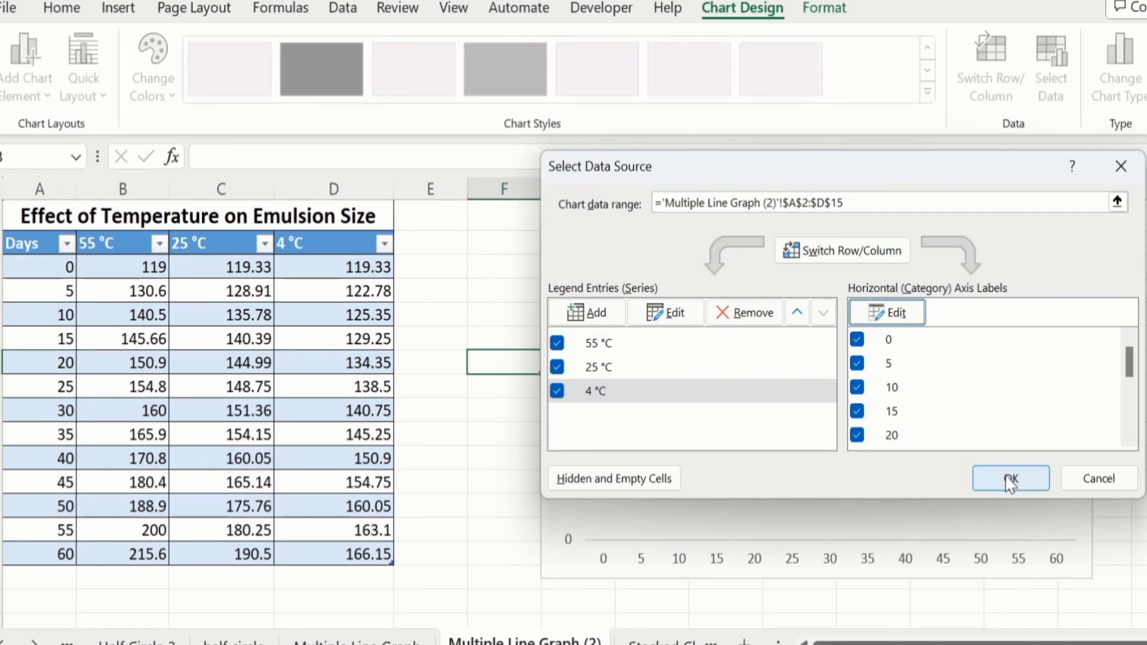
Step: Confirm the Select Data Source dialog to apply the three series and Days axis labels
left_click(1010, 479)
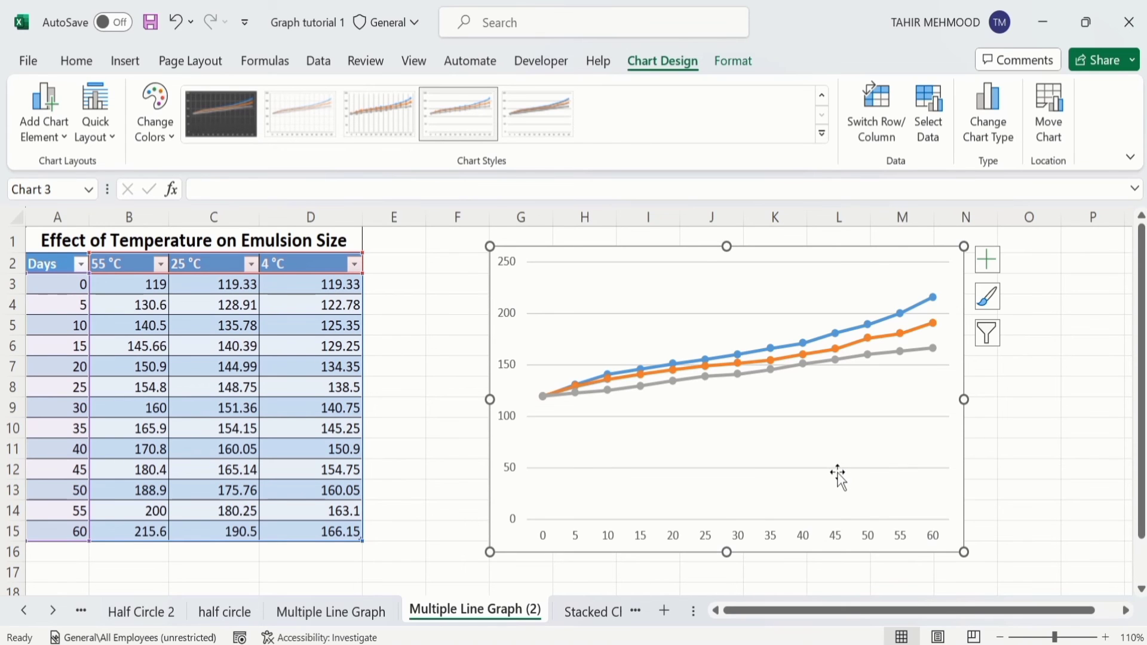
mouse_move(802, 481)
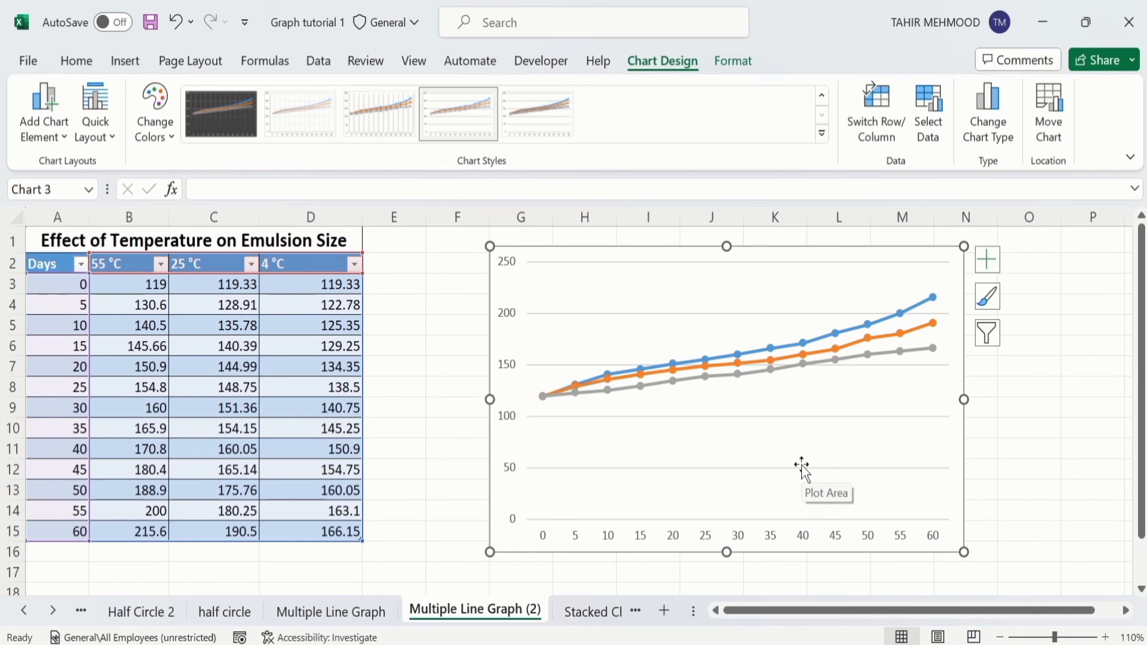
mouse_move(601, 588)
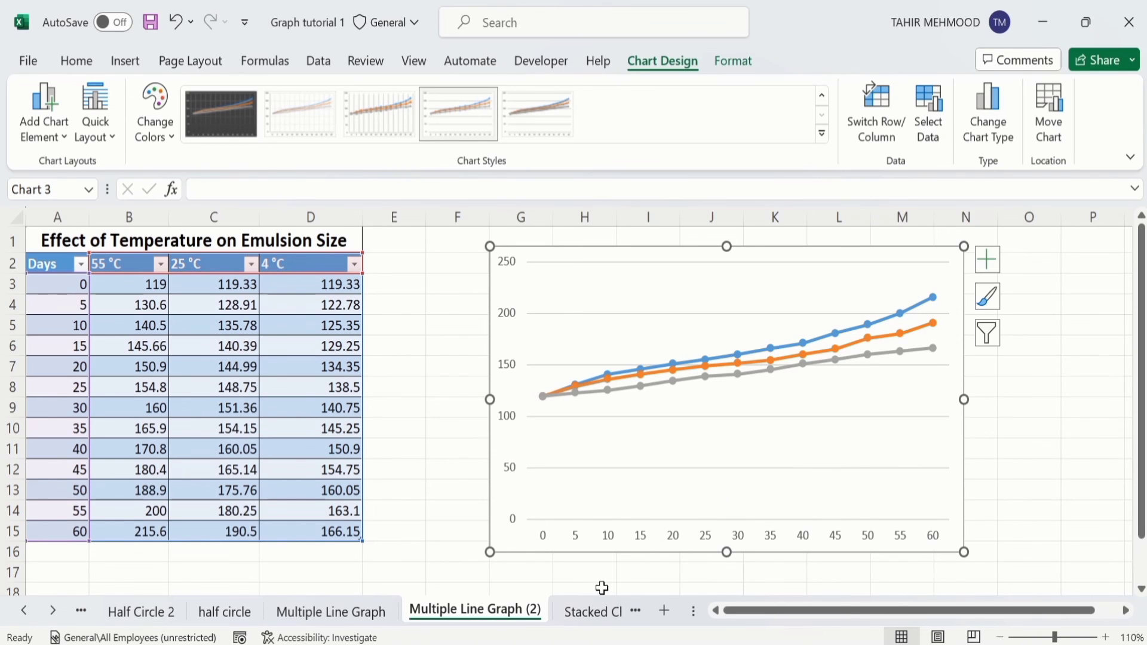
mouse_move(580, 475)
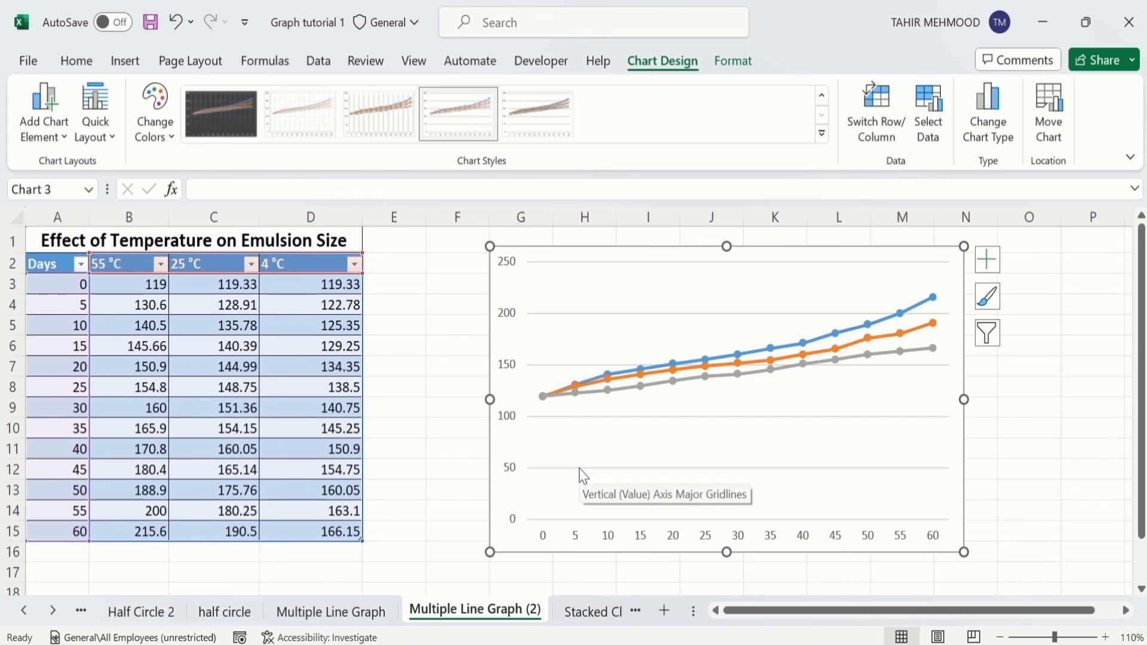
mouse_move(523, 486)
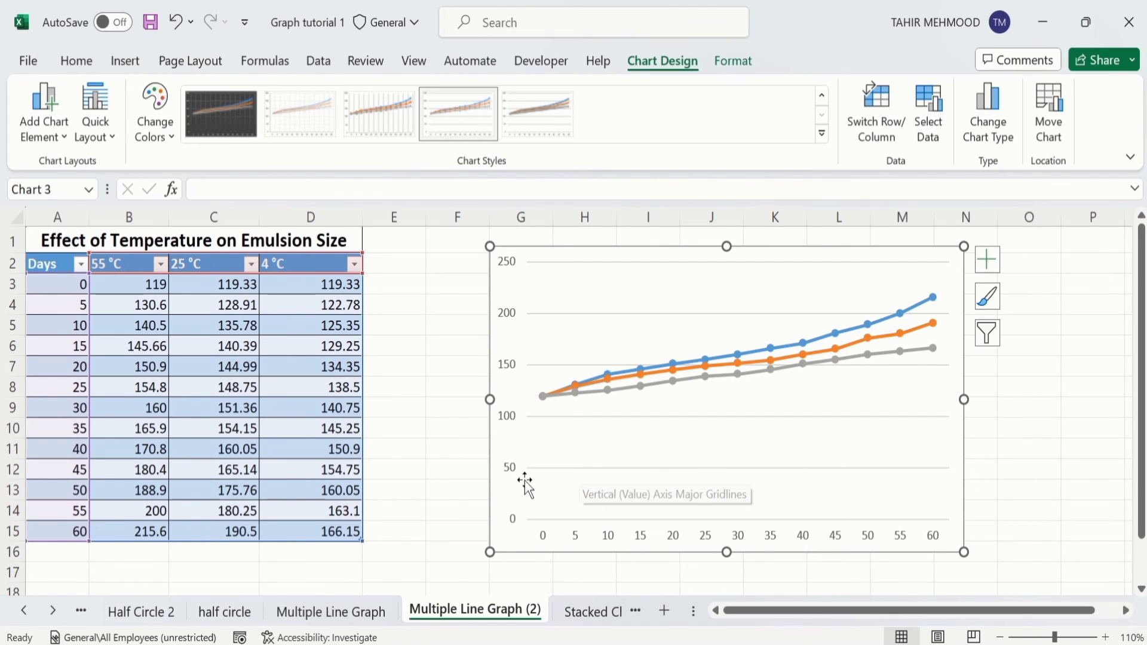
mouse_move(372, 571)
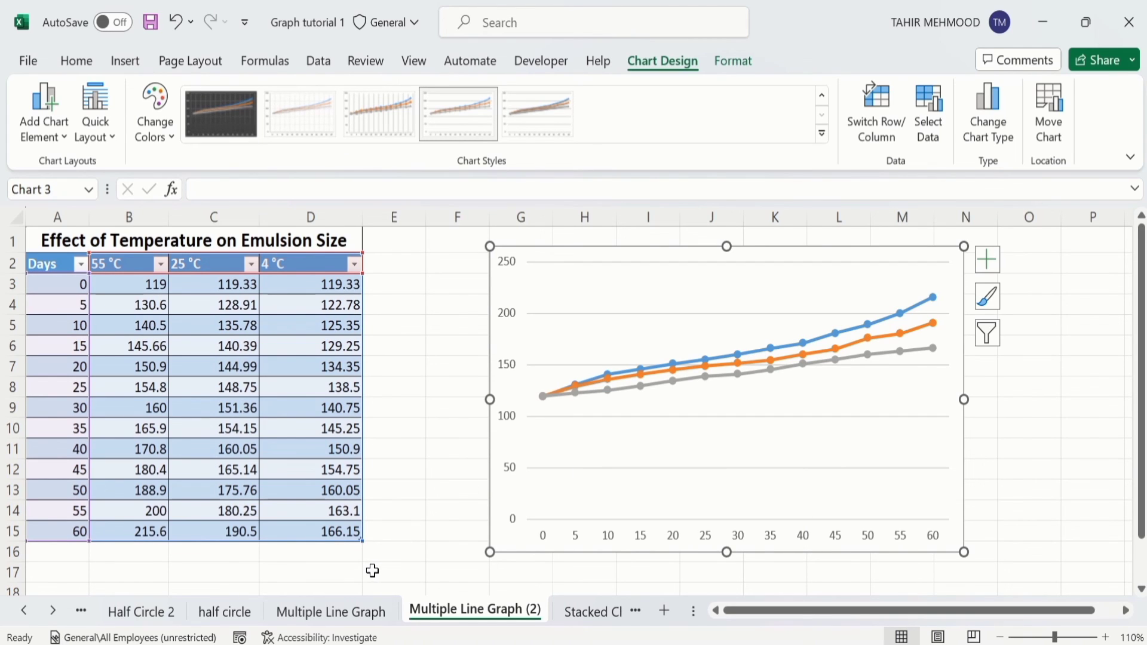
Step: Return to the Multiple Line Graph sheet with the finished emulsion size chart
left_click(330, 611)
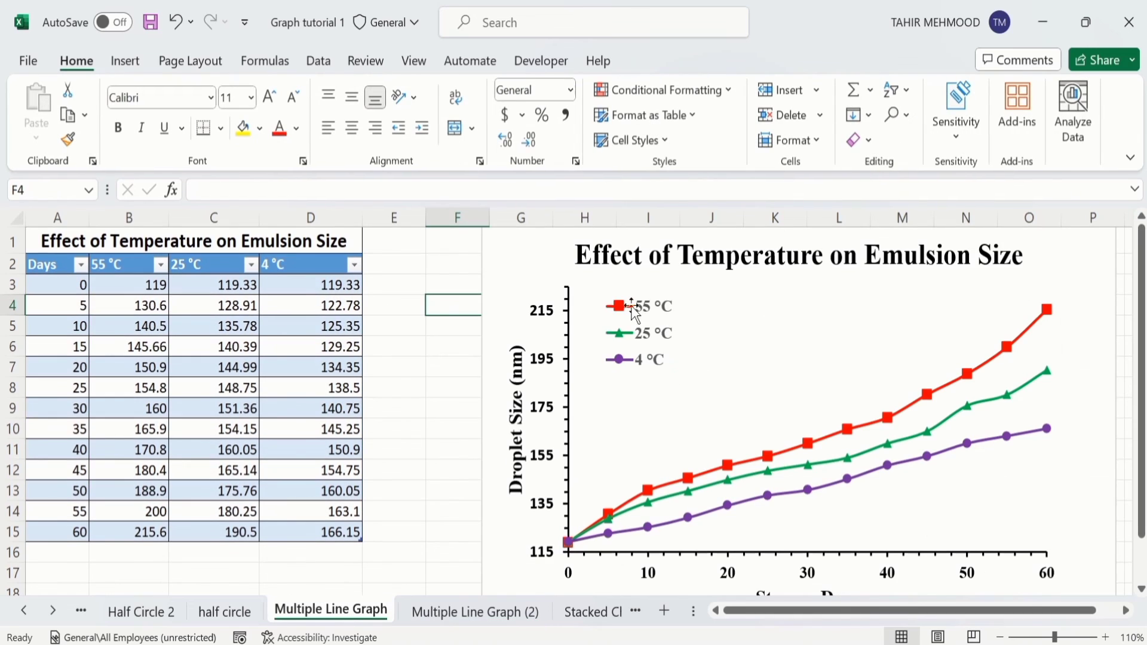
mouse_move(720, 389)
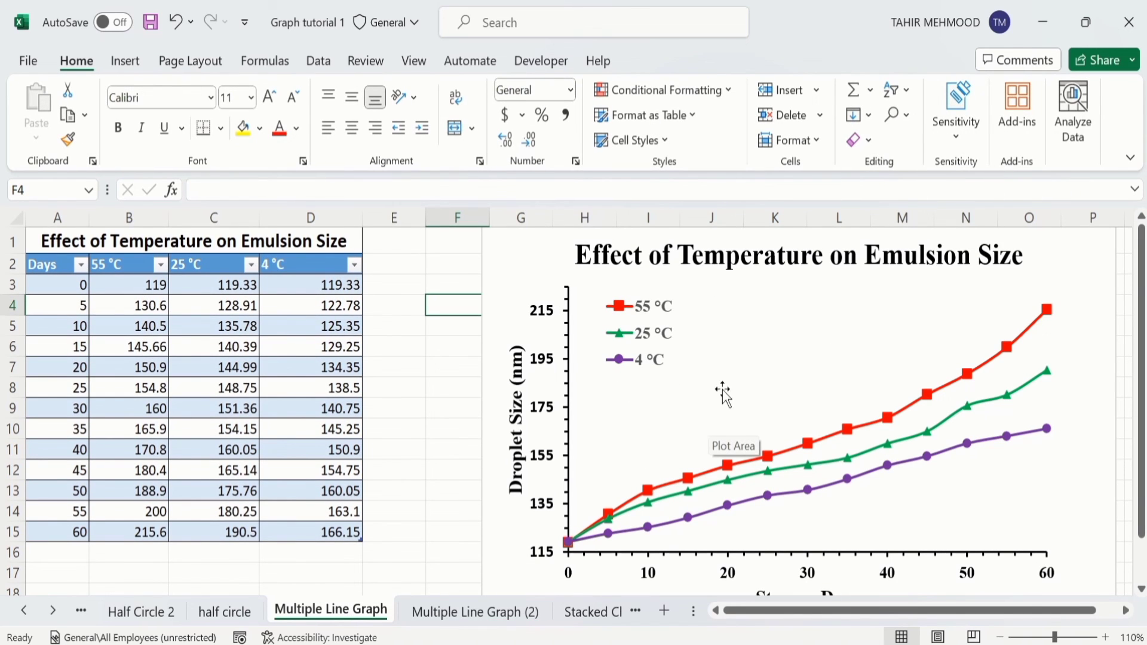
mouse_move(761, 339)
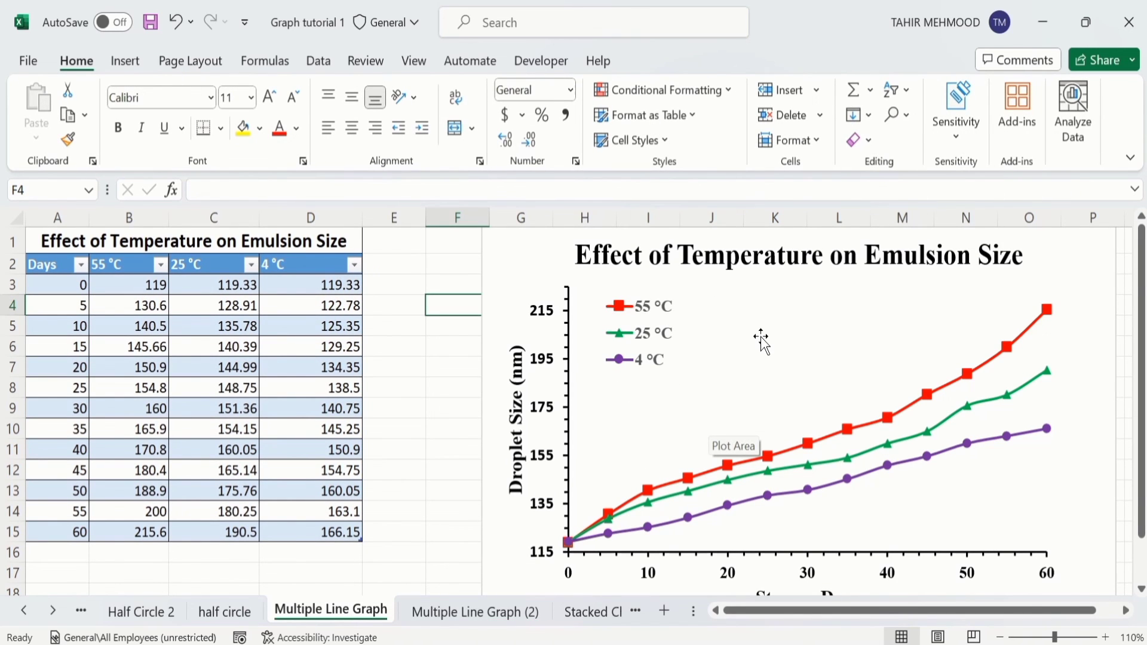